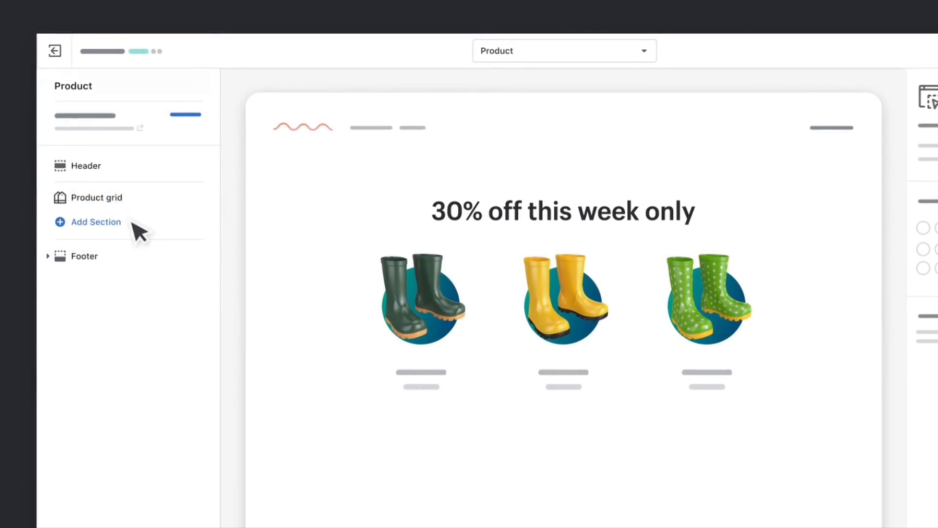
Add an image banner section and enter the heading 'Huge Sale!'
click(96, 222)
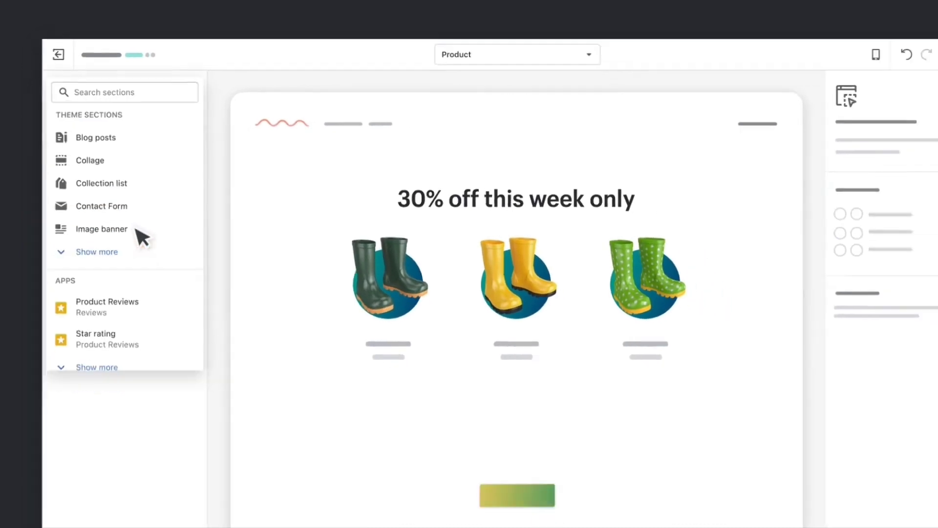
click(101, 229)
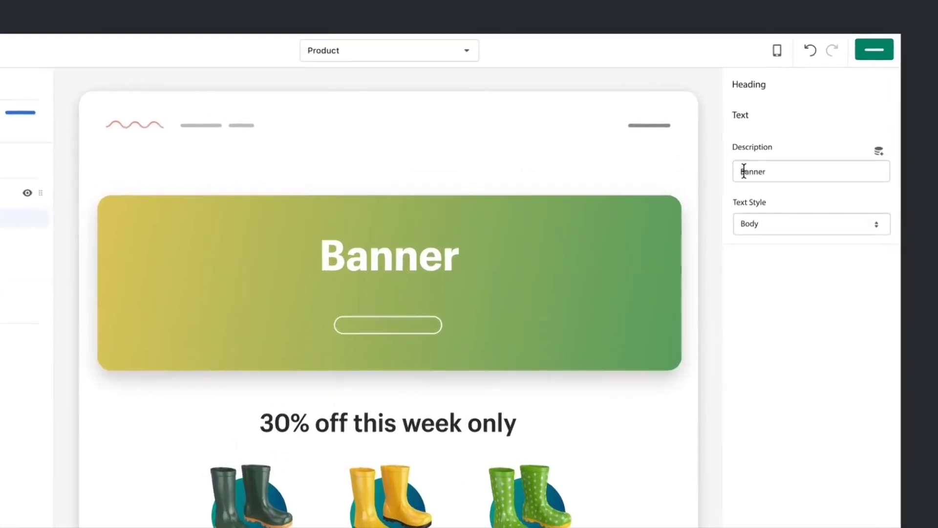
text(Huge Sale!)
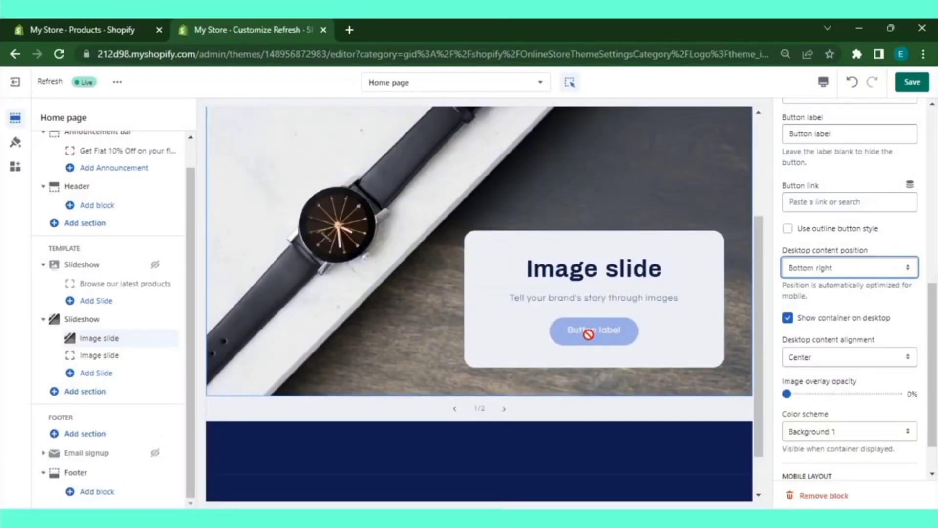
Enter 'Luxury Watches' as the first image slide's heading
text(Luxury Watches)
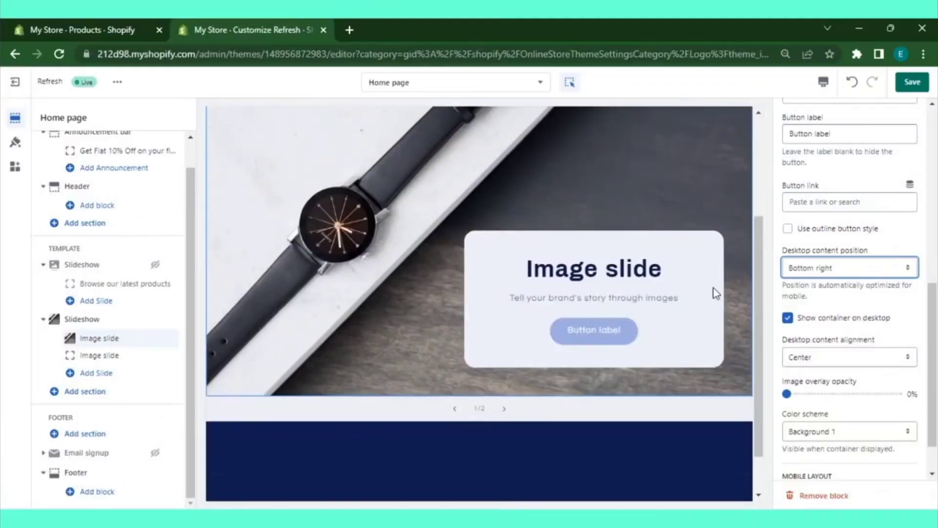
text(Luxury Watches)
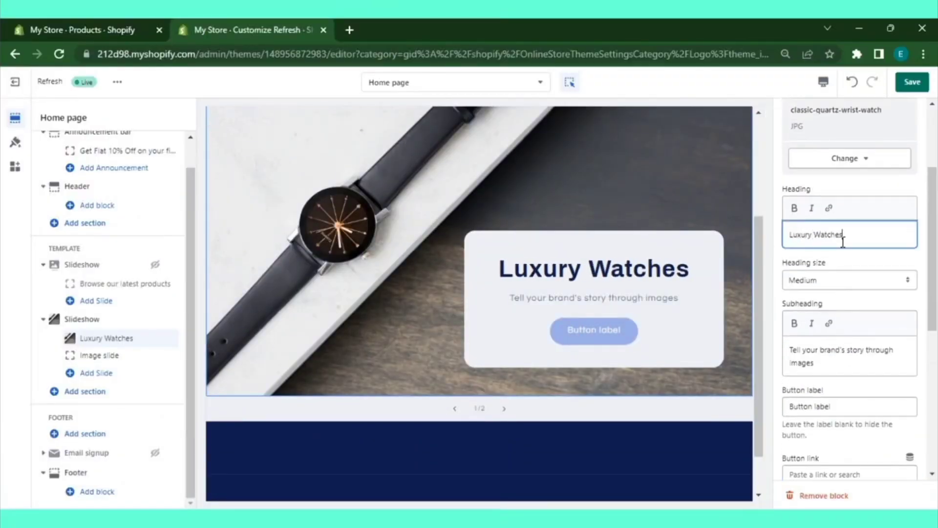